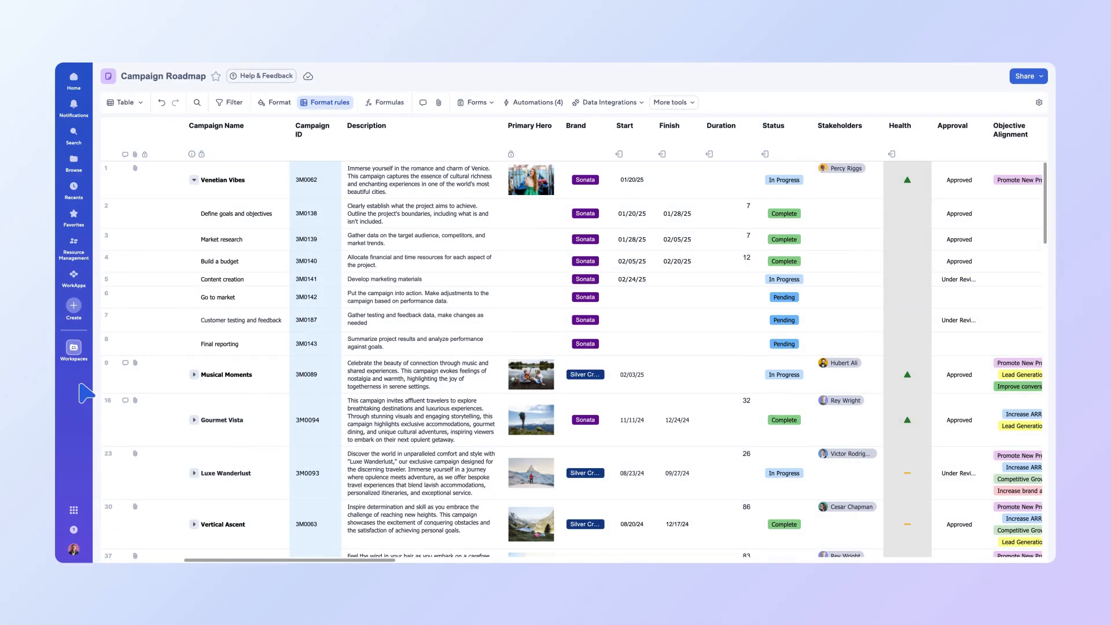
# Show the Campaign Management workspace contents beside the Campaign Roadmap sheet
pyautogui.click(72, 348)
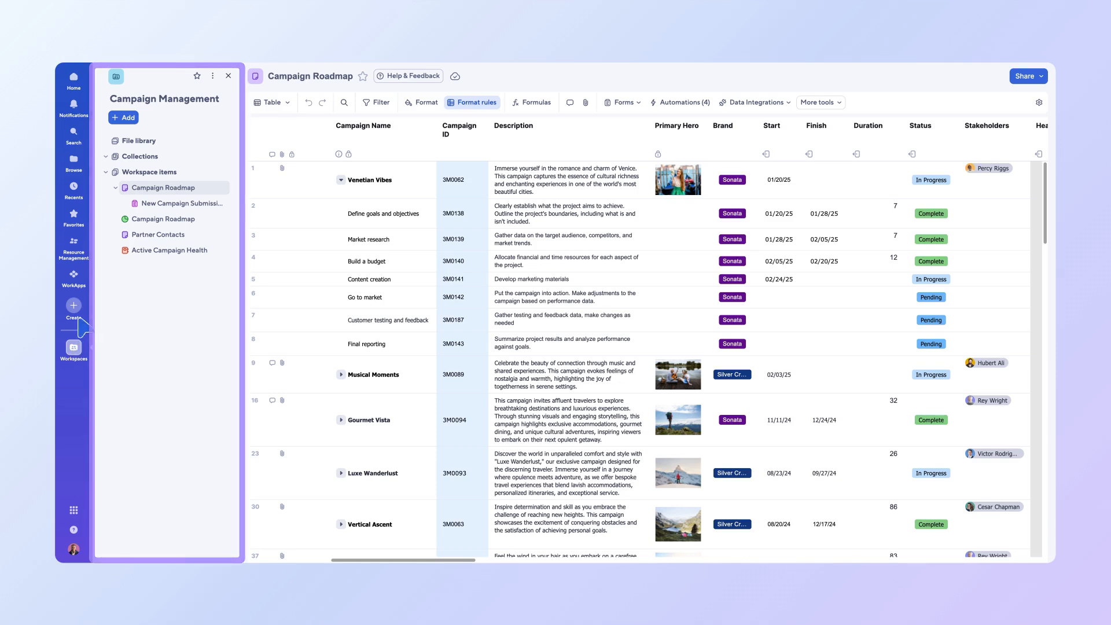
pyautogui.click(122, 117)
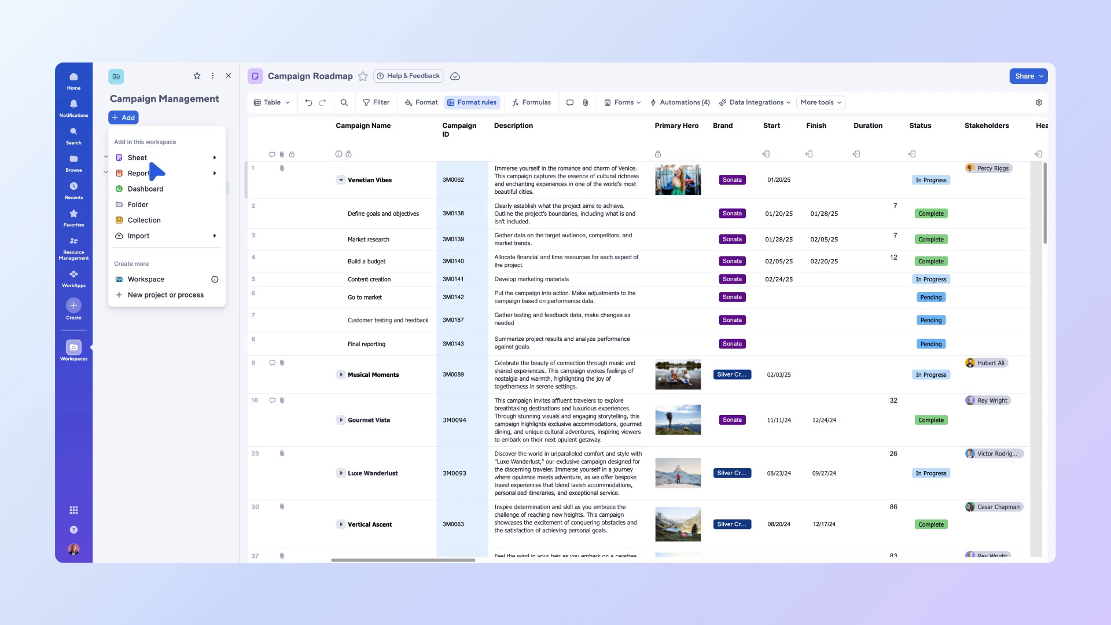
pyautogui.moveTo(139, 174)
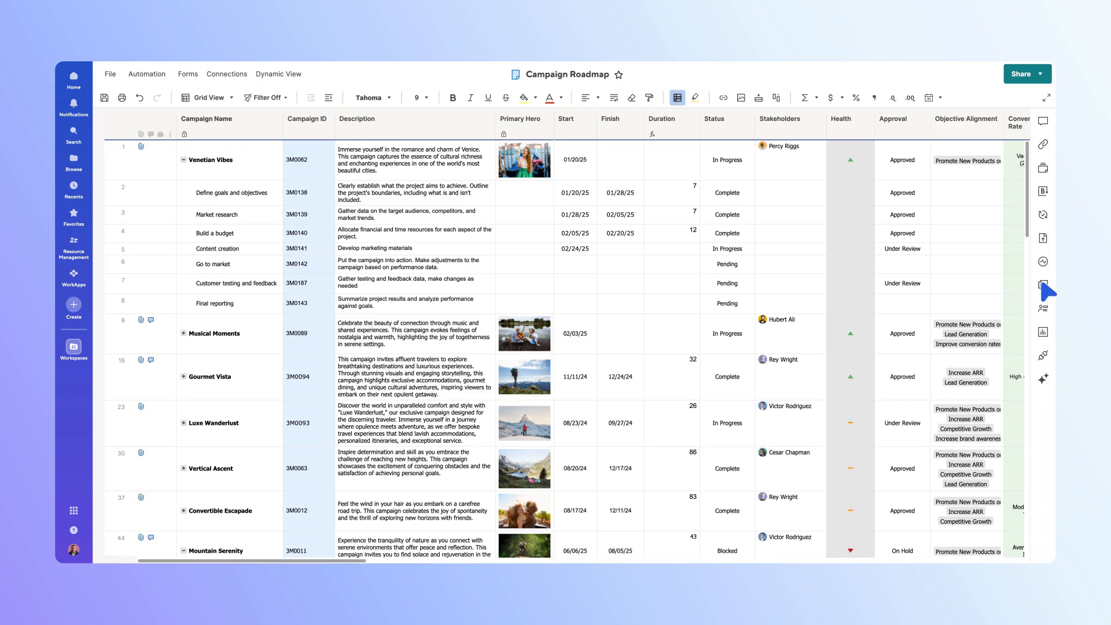
# Create a new sheet summary report from the + Add menu
pyautogui.click(1042, 284)
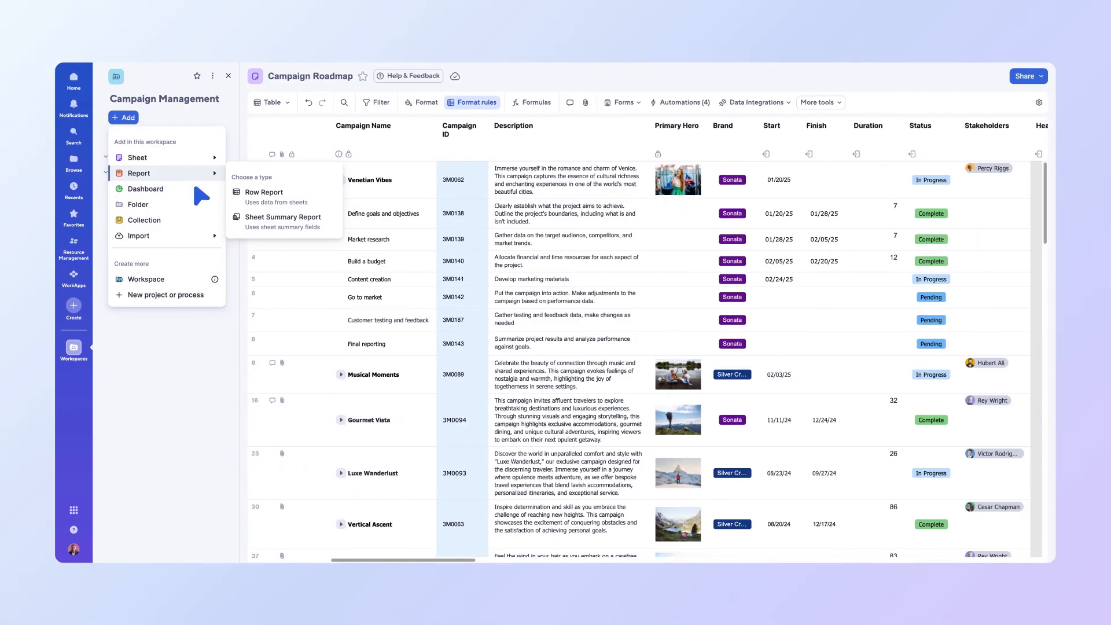
pyautogui.click(284, 216)
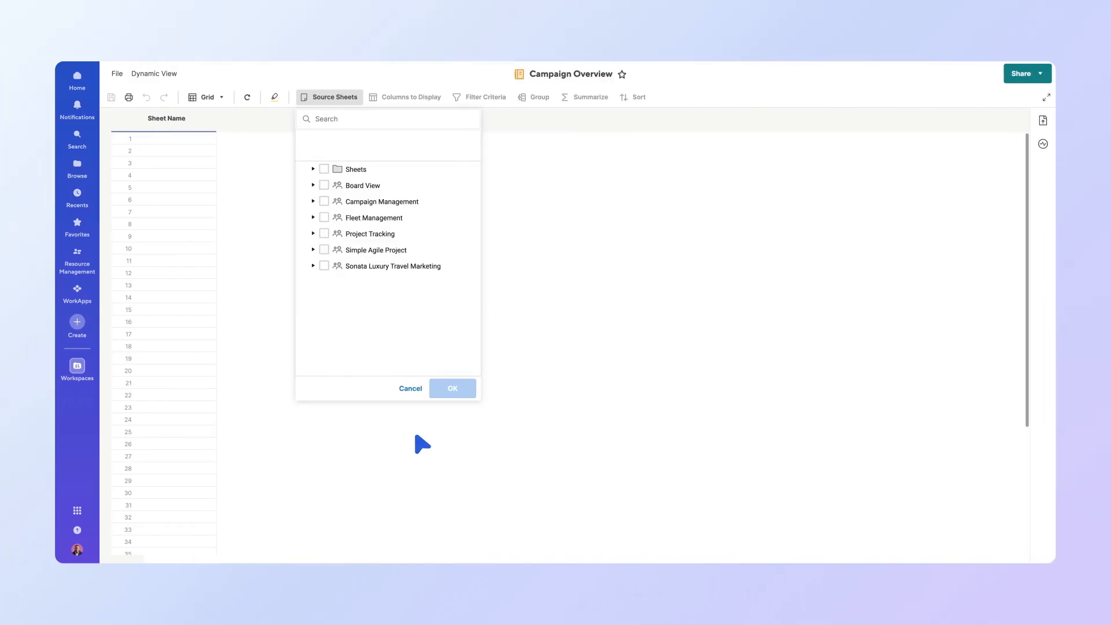
pyautogui.moveTo(329, 243)
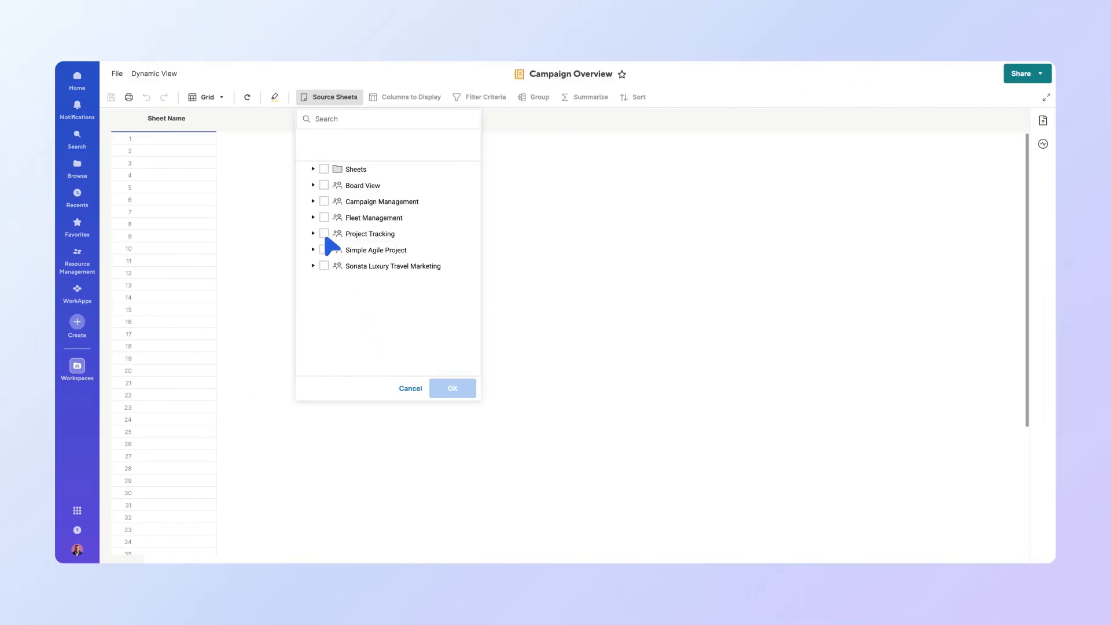
# Select all five Project Tracking sheets as the report's source sheets
pyautogui.click(313, 233)
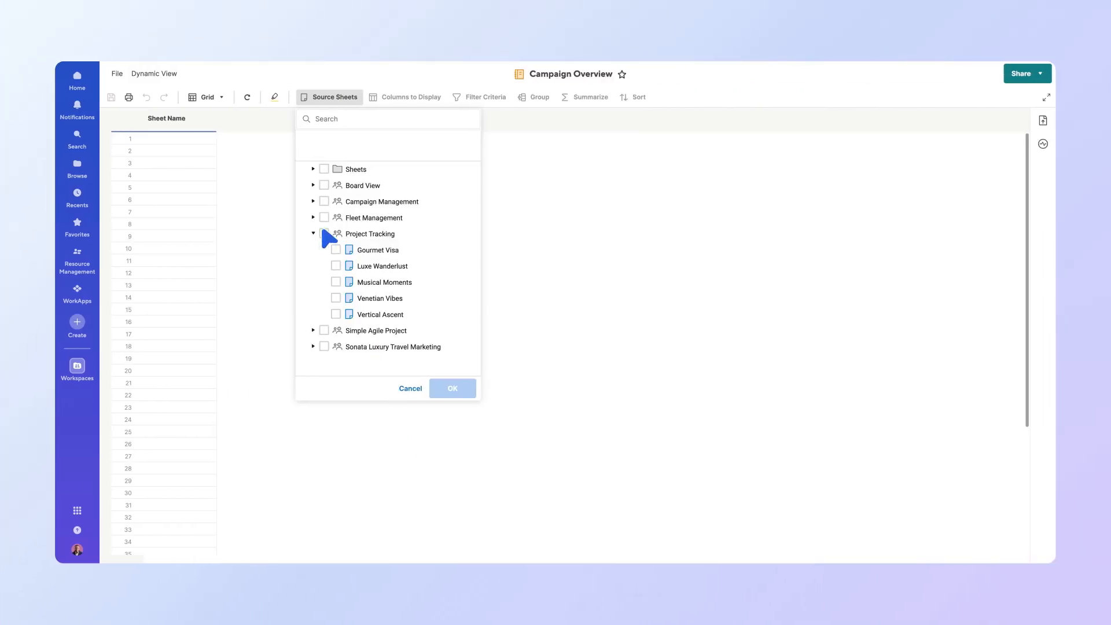
pyautogui.click(324, 234)
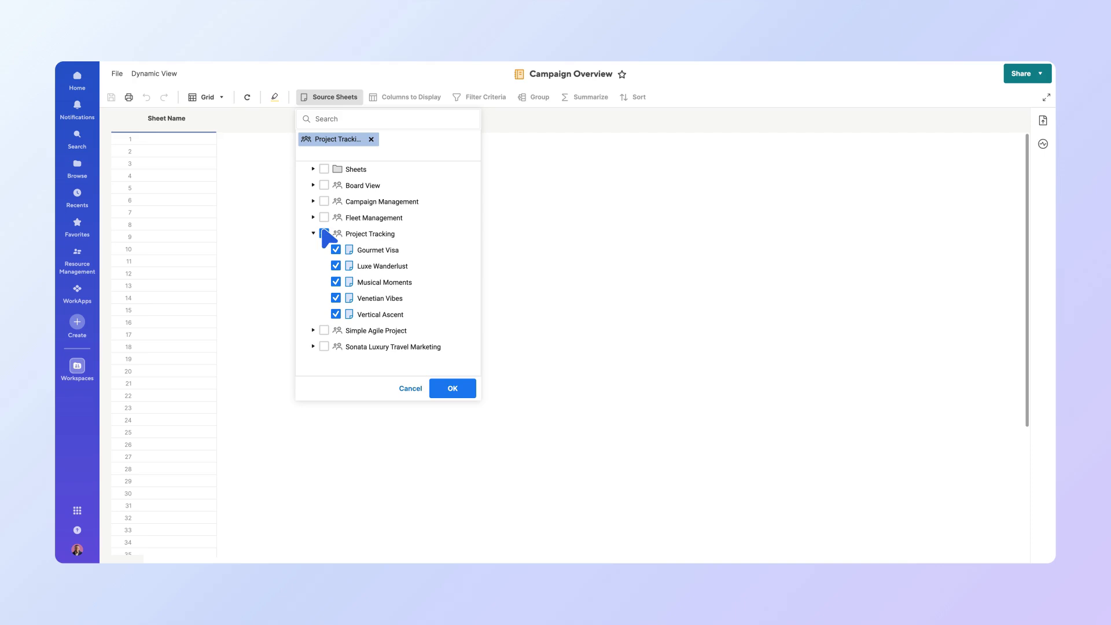
pyautogui.click(324, 234)
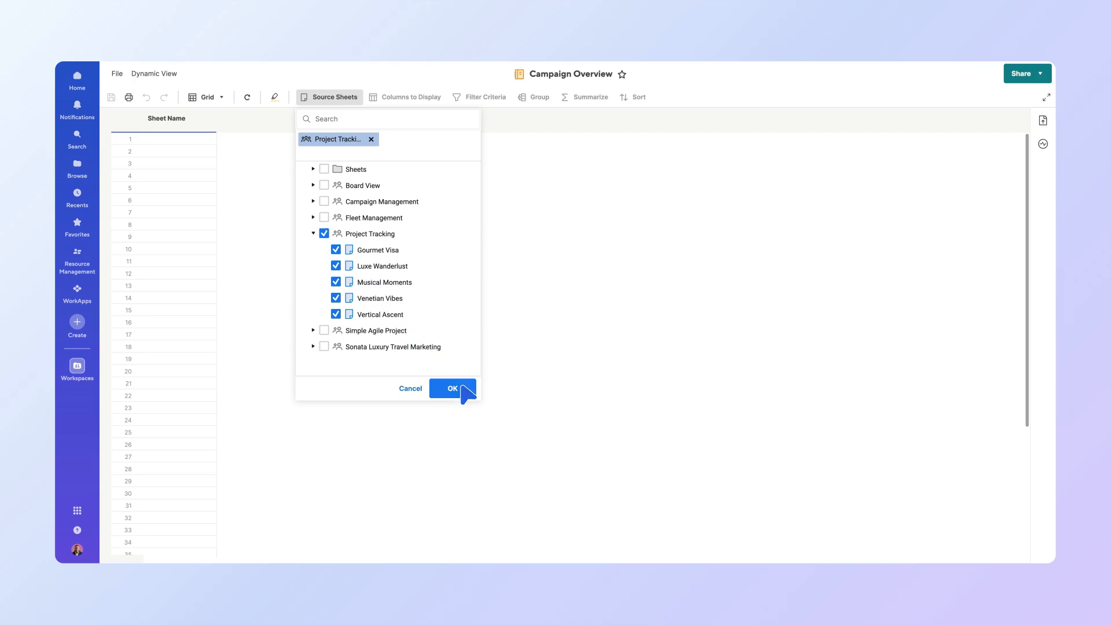
pyautogui.click(452, 388)
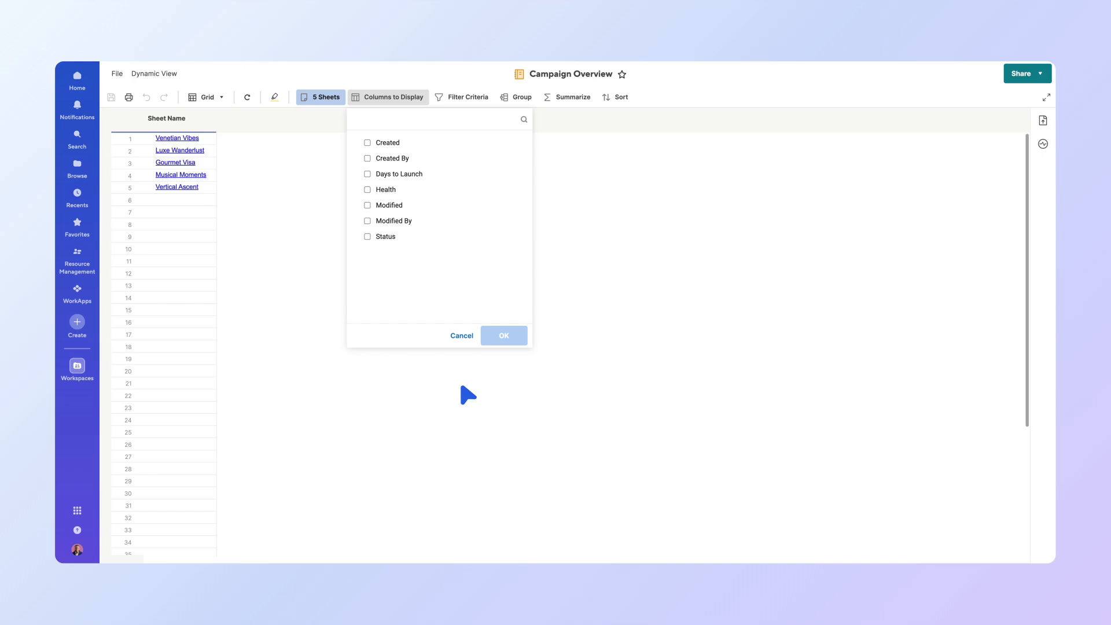